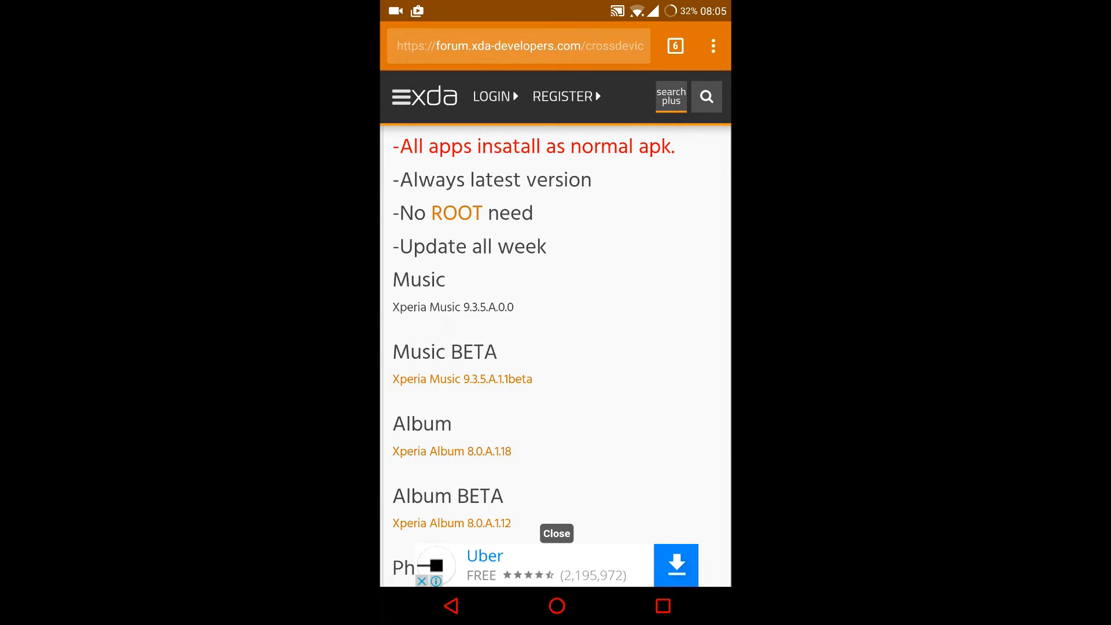
# - Download com.sonyericsson.music_9.3.5.A.0.0 (2).apk from Drive, confirm it, and open the finished file
pyautogui.scroll(3)
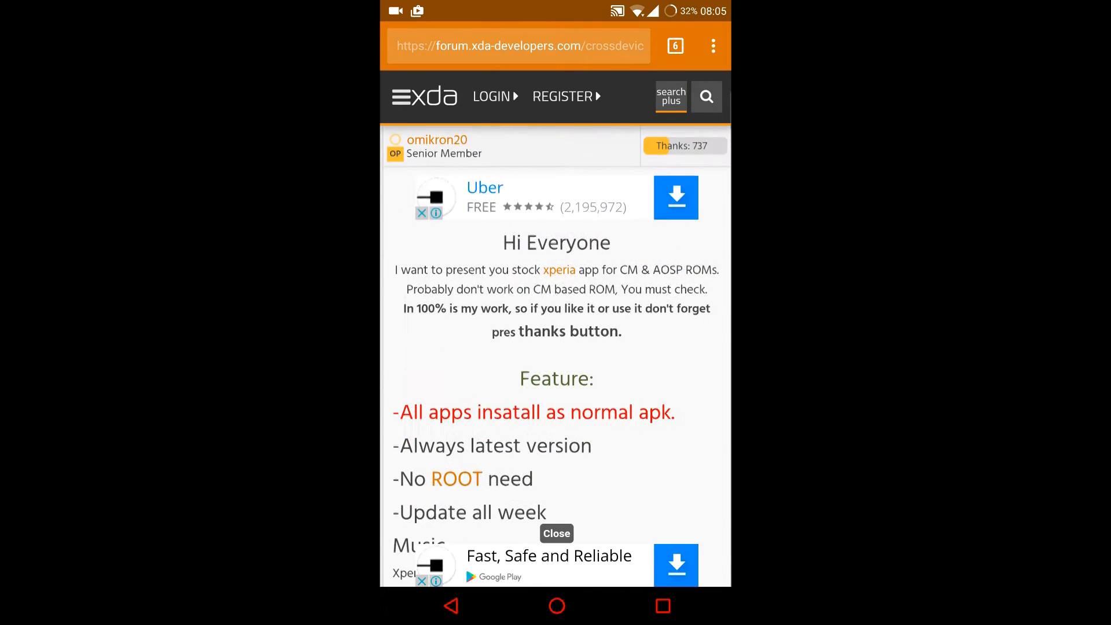
pyautogui.scroll(-3)
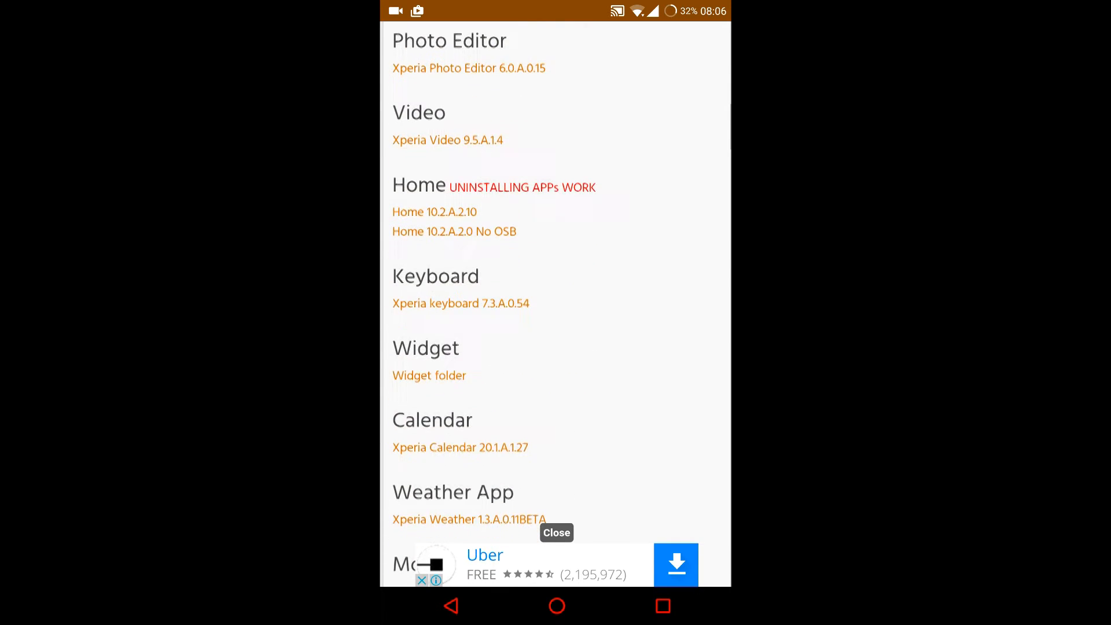
pyautogui.scroll(-3)
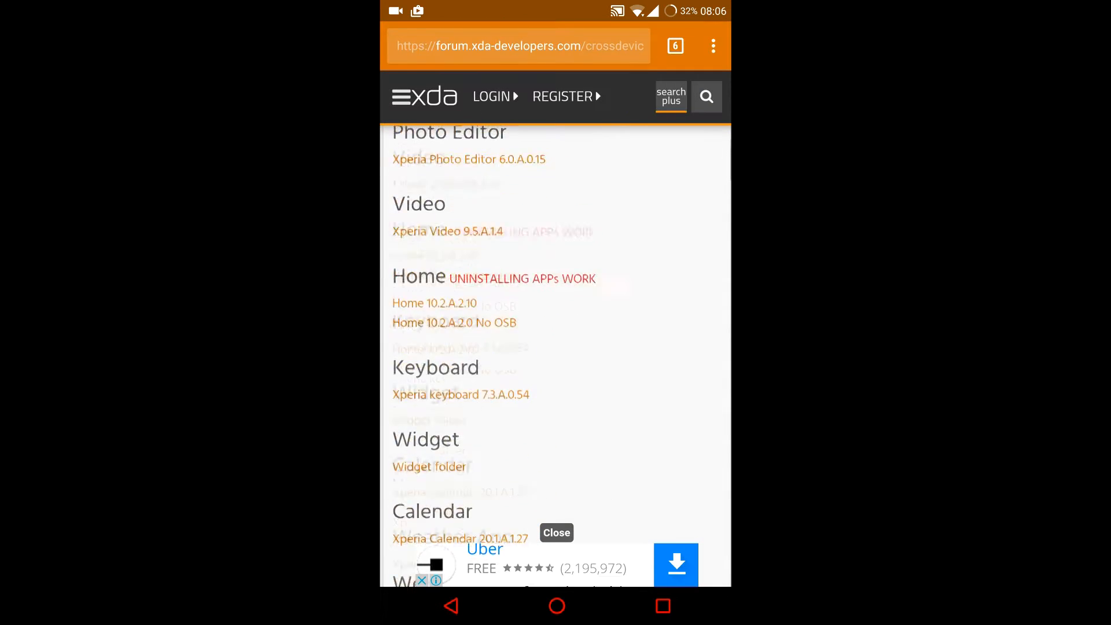
pyautogui.scroll(3)
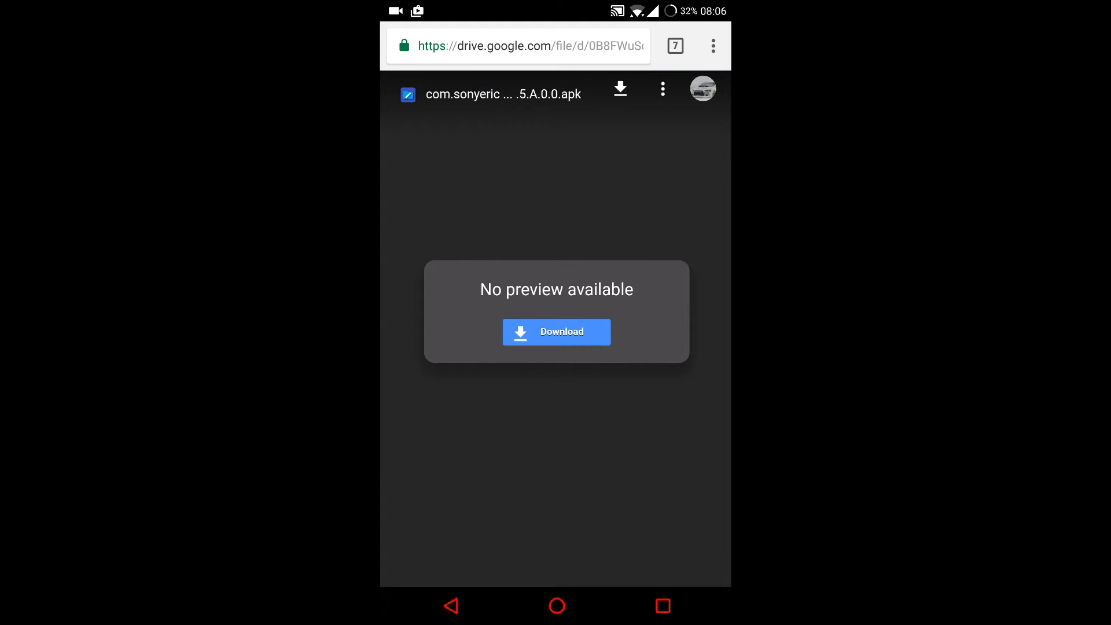
pyautogui.click(556, 331)
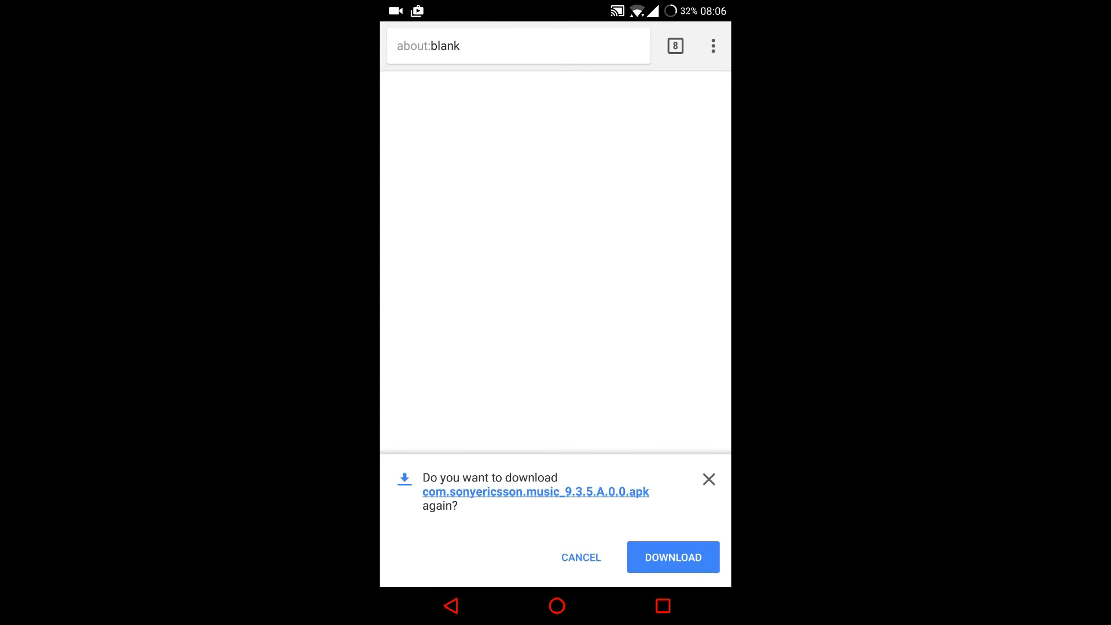
pyautogui.click(672, 556)
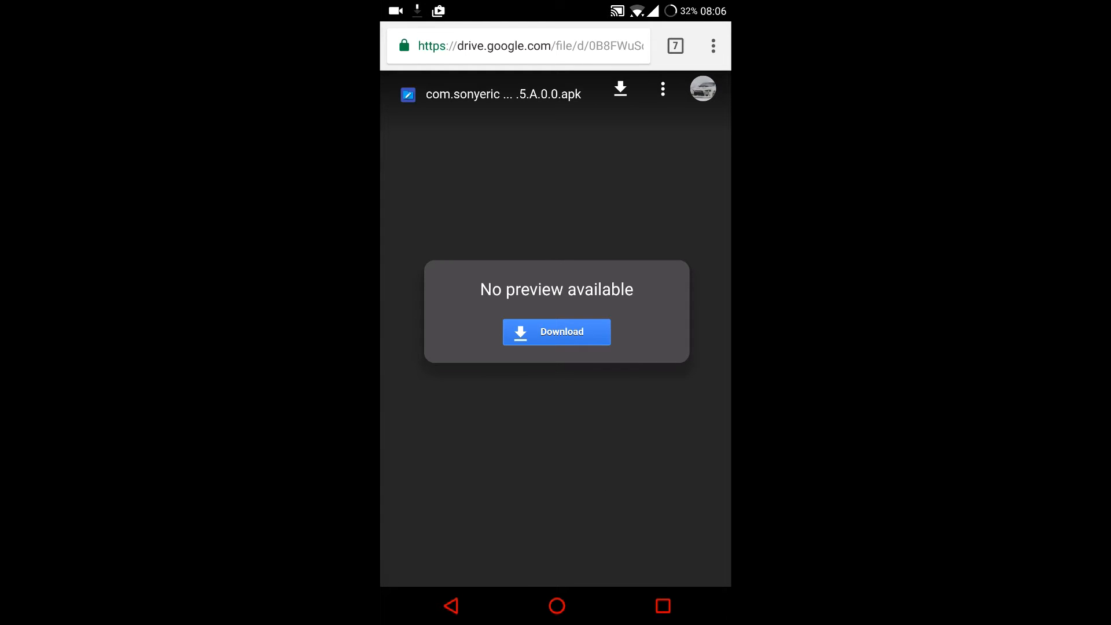
pyautogui.click(556, 332)
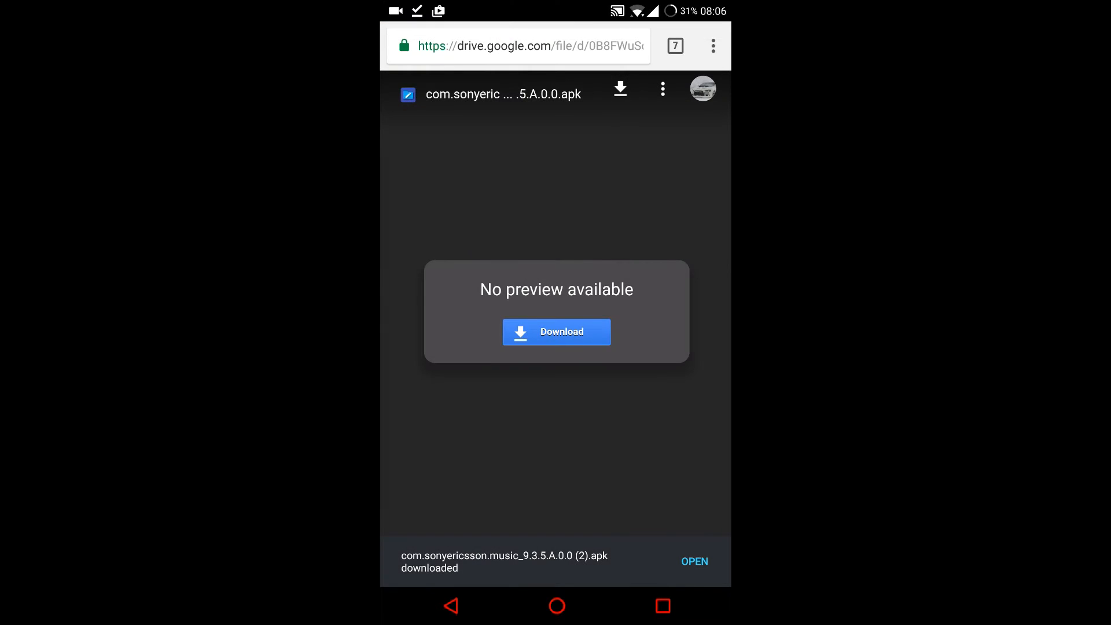
pyautogui.click(693, 560)
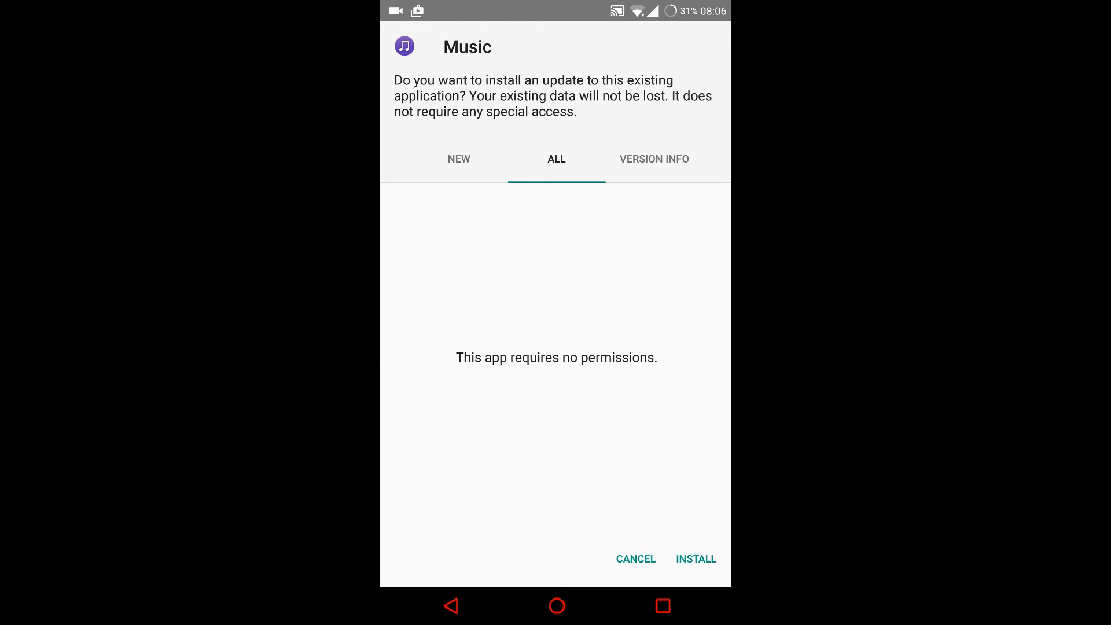
# - Review the update's NEW permissions, then cancel the Music update prompt
pyautogui.click(458, 159)
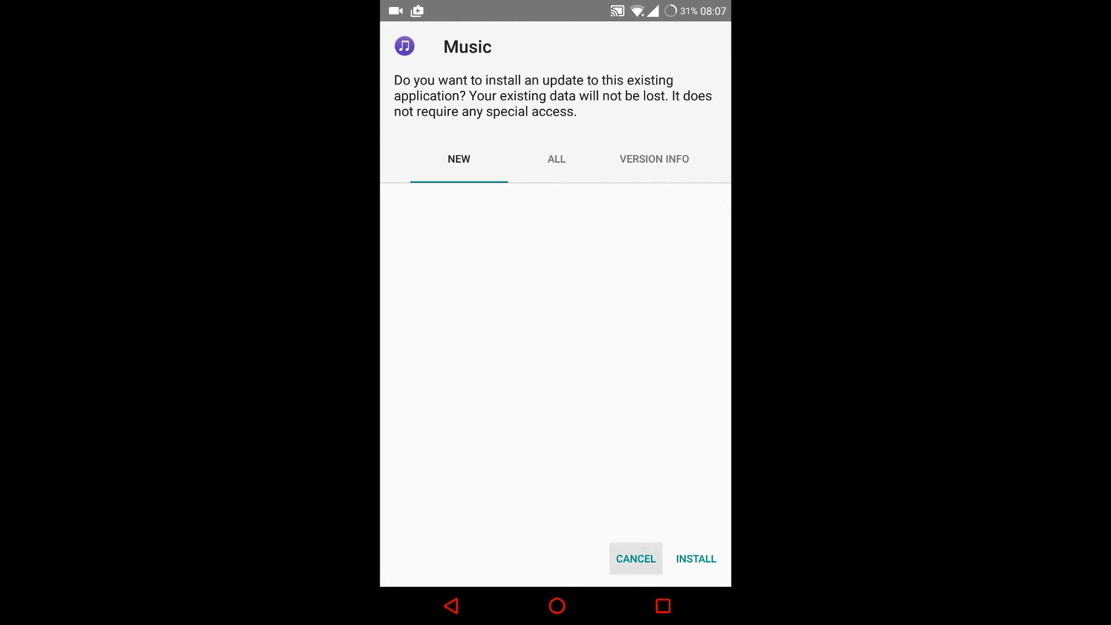
pyautogui.click(635, 558)
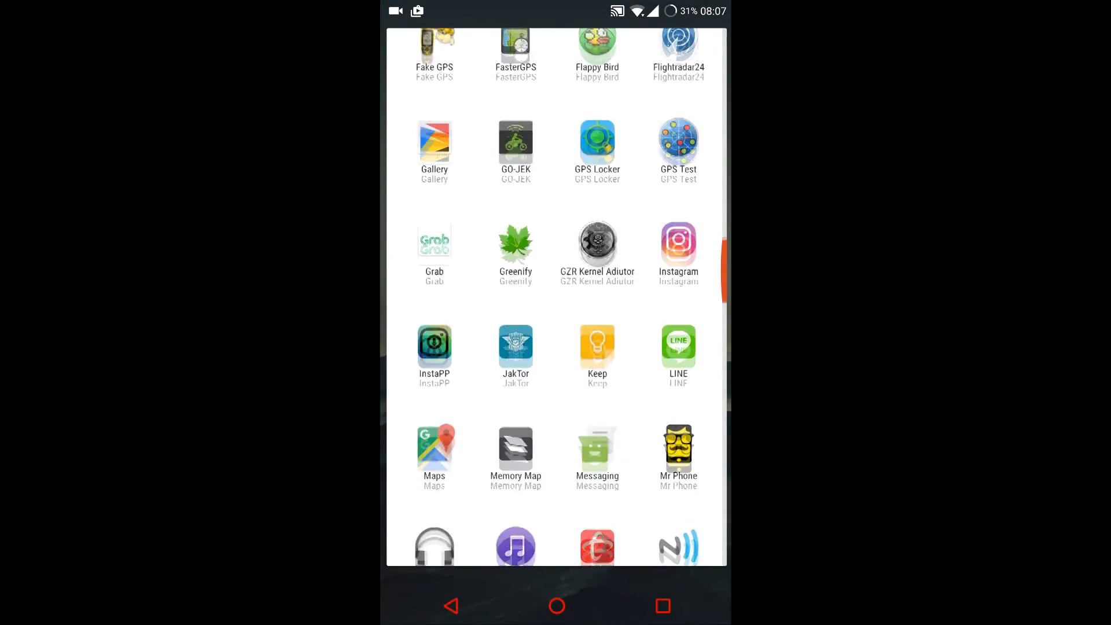
# - Scroll the app drawer to the purple Music icon and launch it
pyautogui.scroll(3)
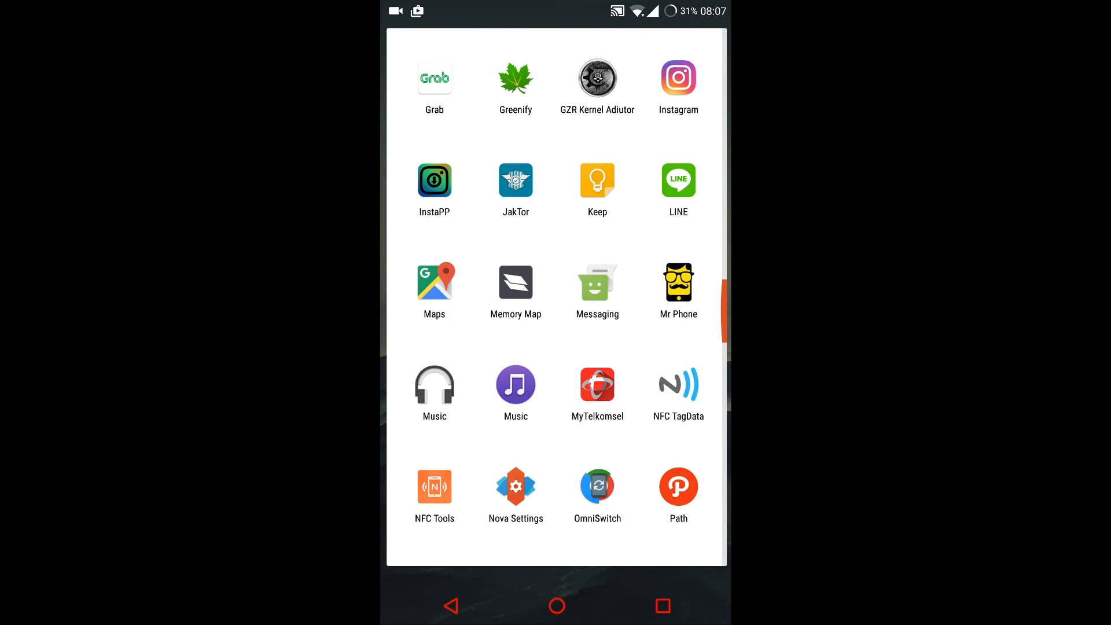
pyautogui.click(515, 385)
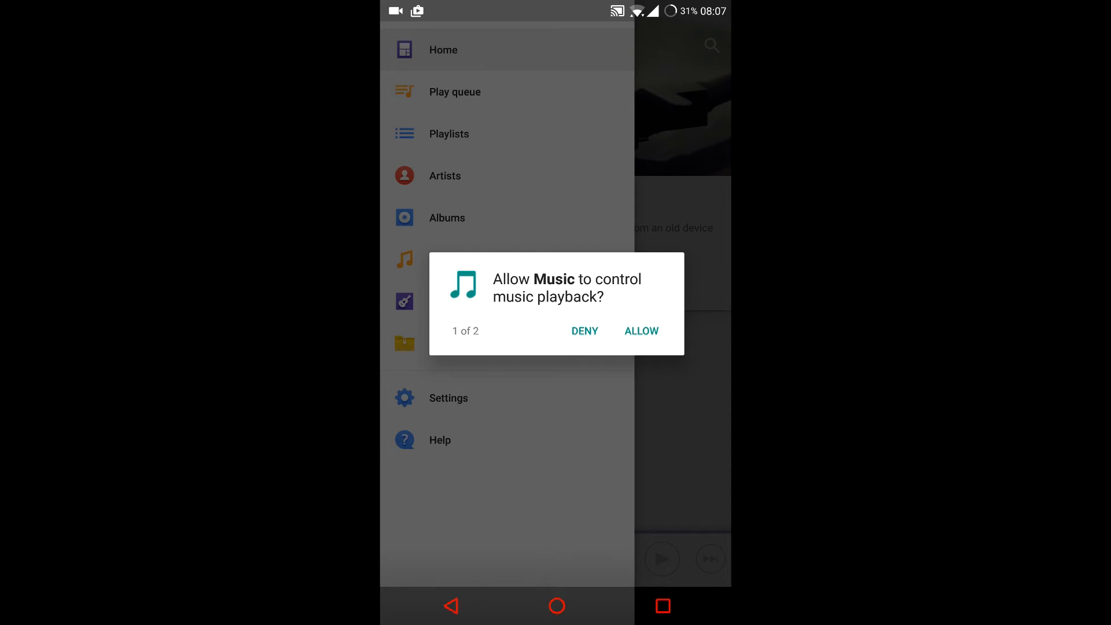
# - Allow both Music playback permissions, dismiss the 'get your music here' tip, and return to the XDA thread
pyautogui.click(640, 331)
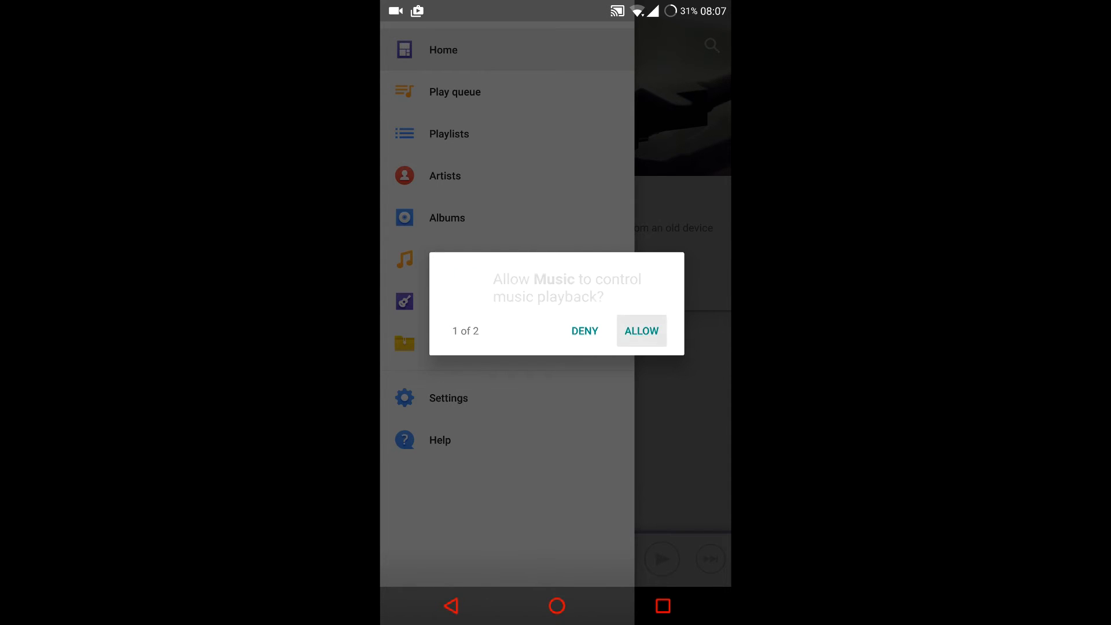
pyautogui.click(640, 331)
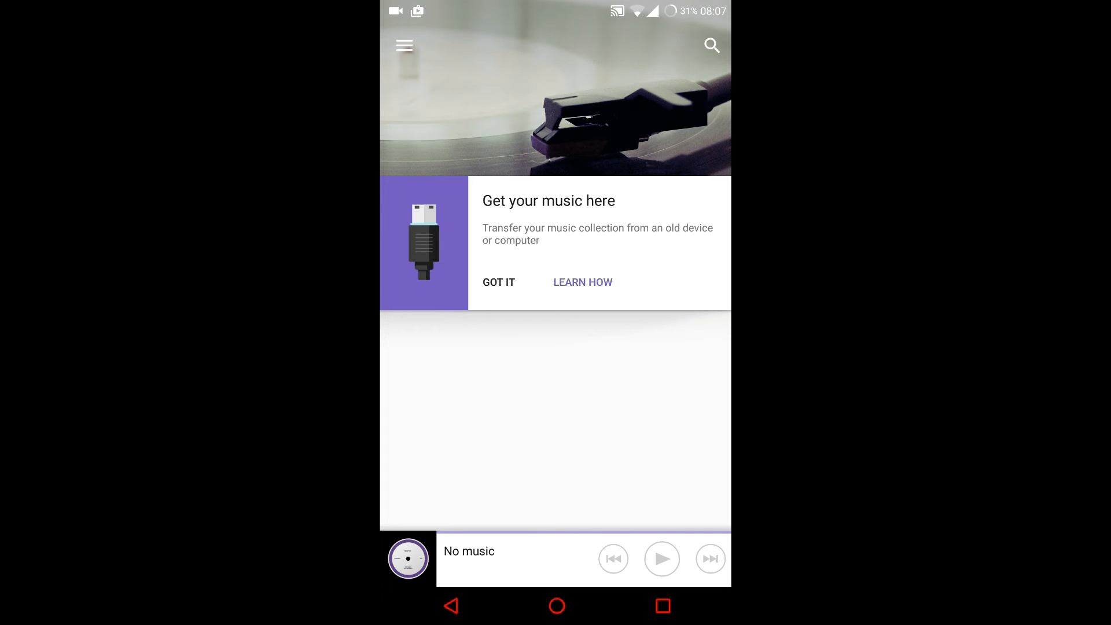
pyautogui.click(404, 45)
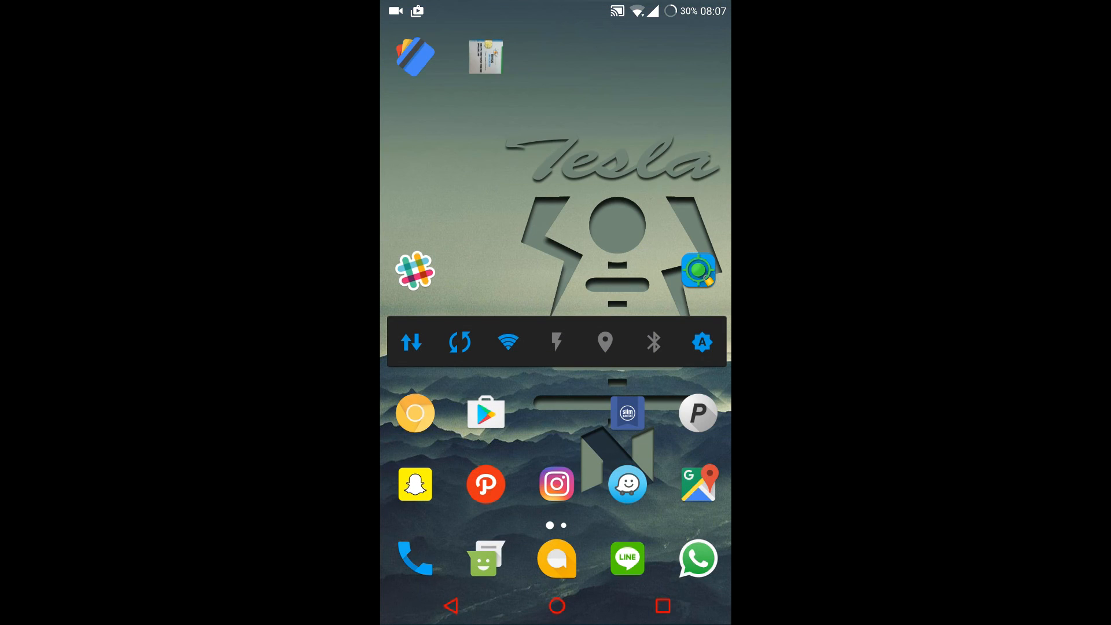
pyautogui.click(483, 56)
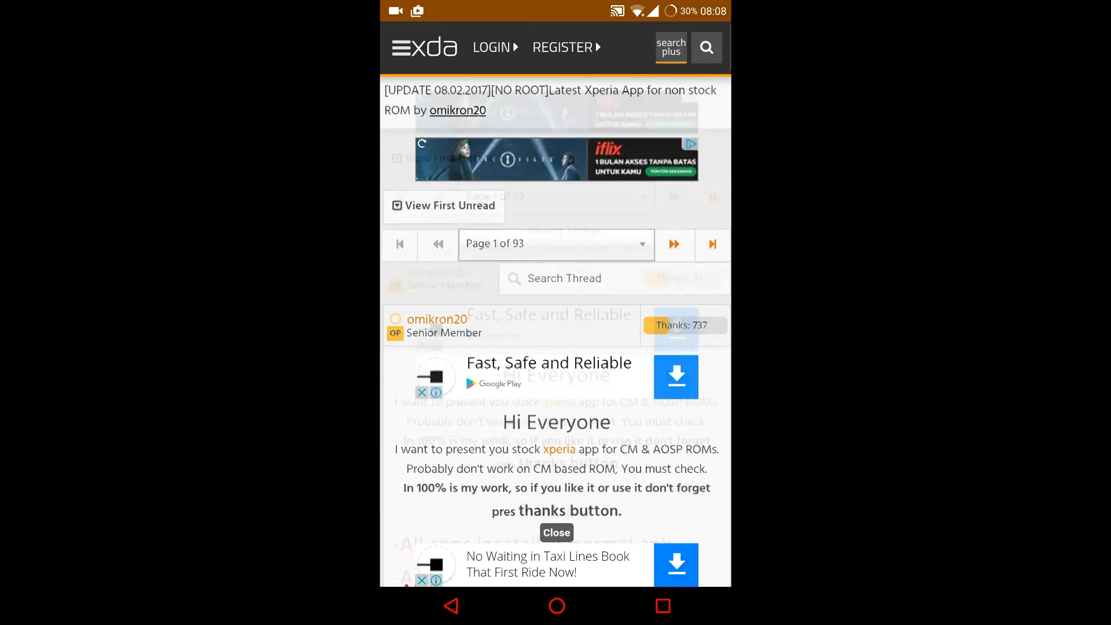
pyautogui.scroll(-3)
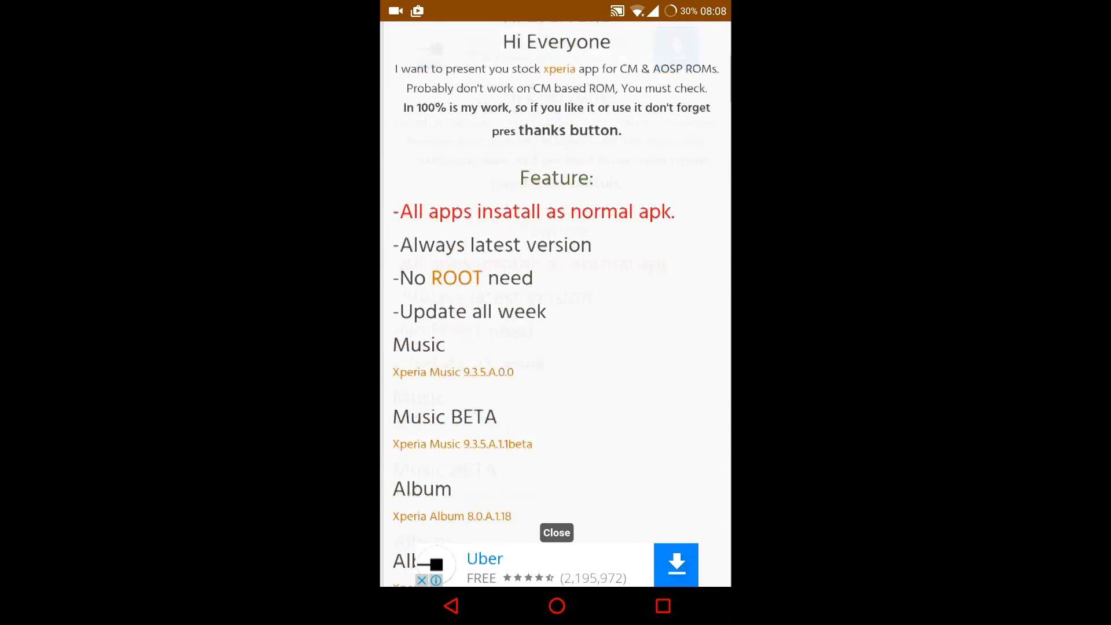
pyautogui.scroll(-3)
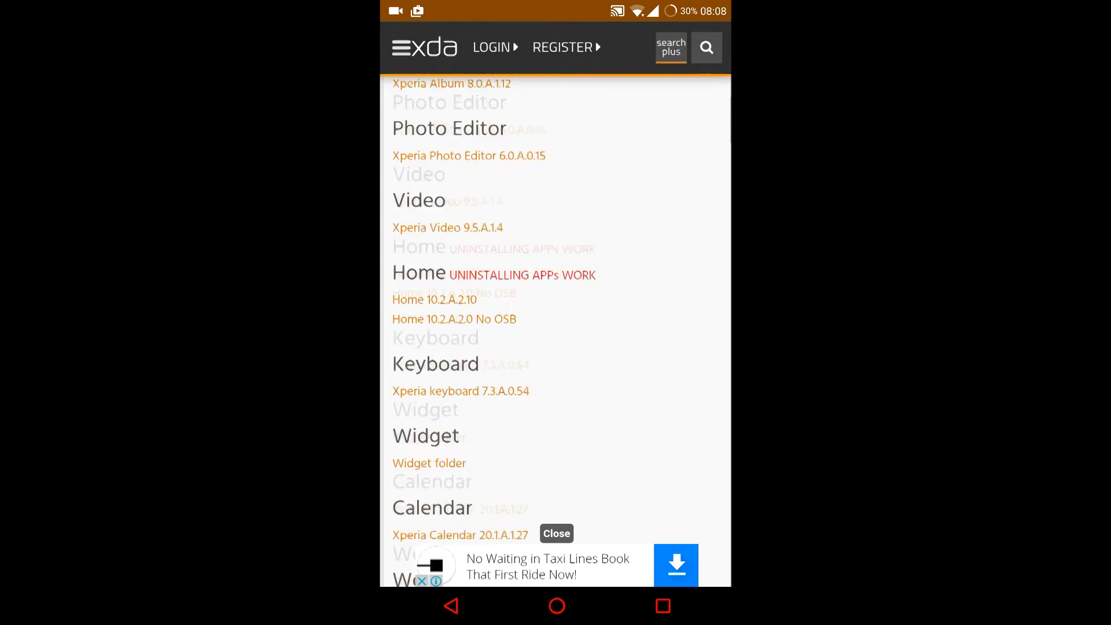
pyautogui.scroll(-3)
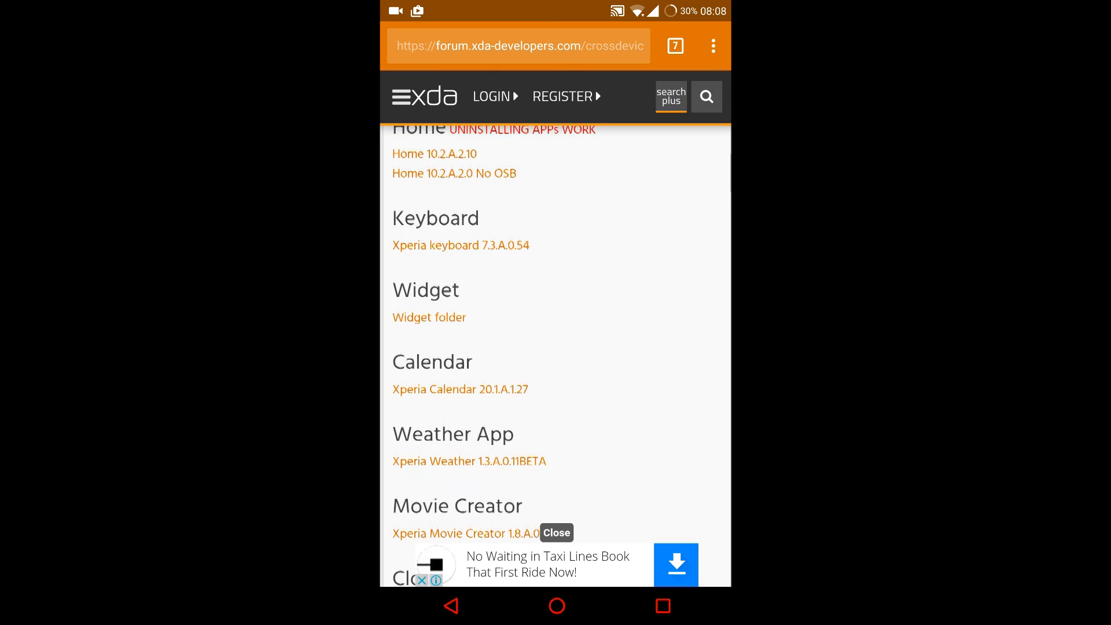